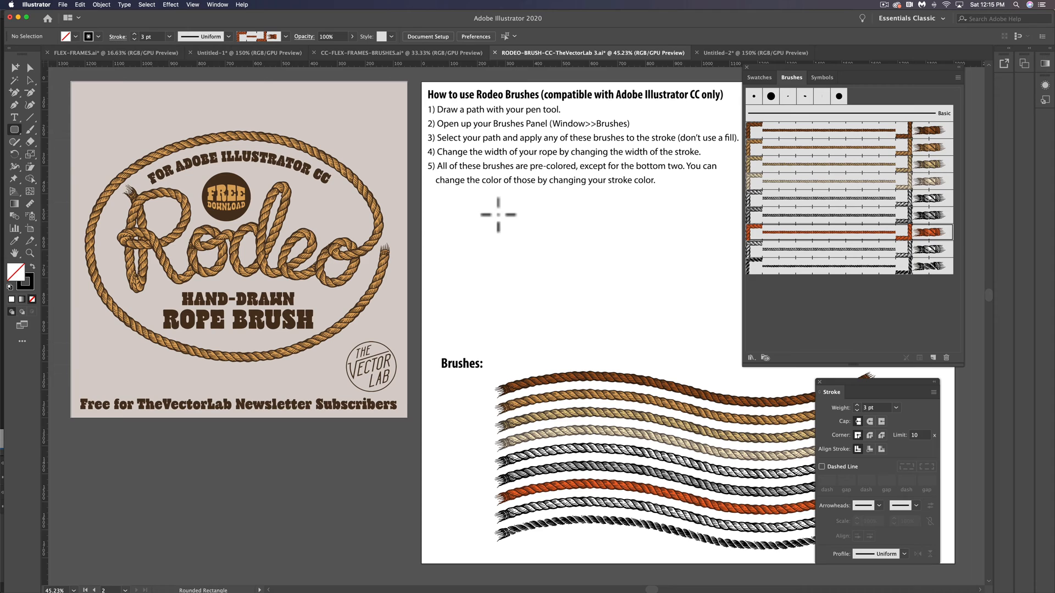
Step: Draw a square below the instructions and give it the reddish rope-brush border
drag(497, 215, 599, 326)
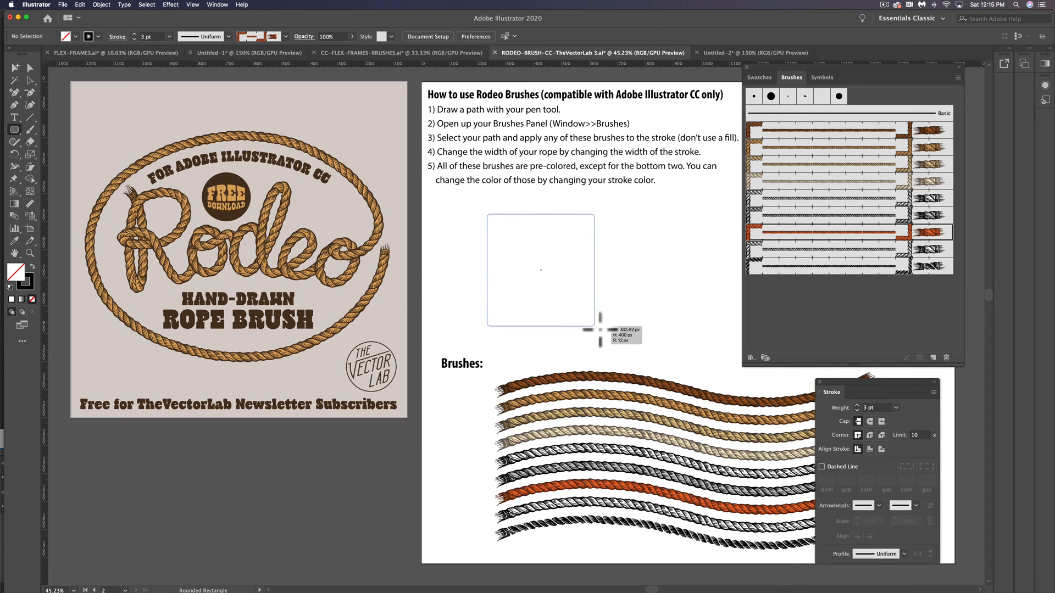
click(849, 232)
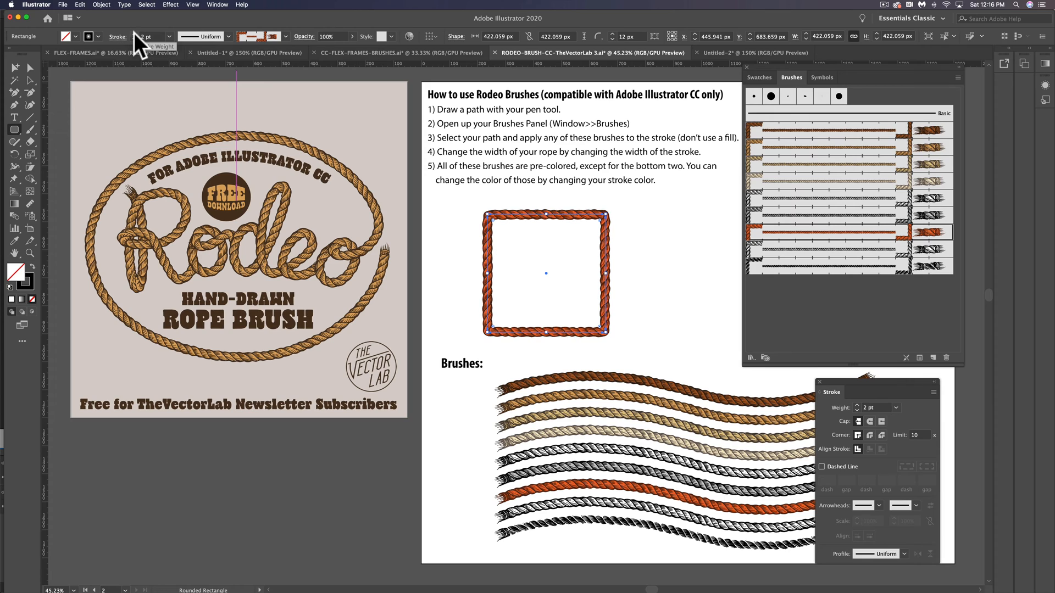
mouse_move(632, 281)
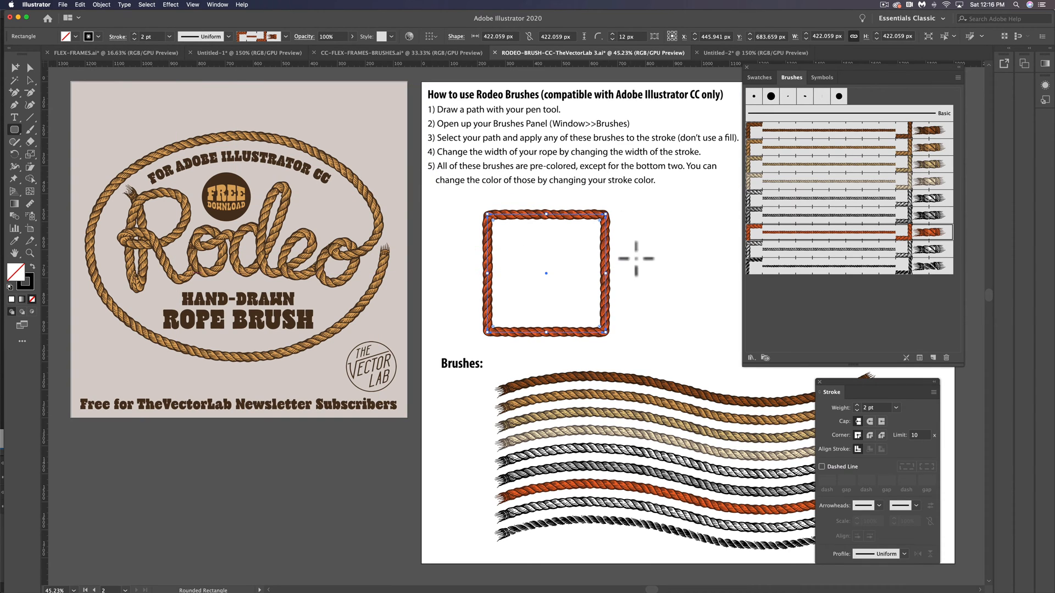
mouse_move(554, 301)
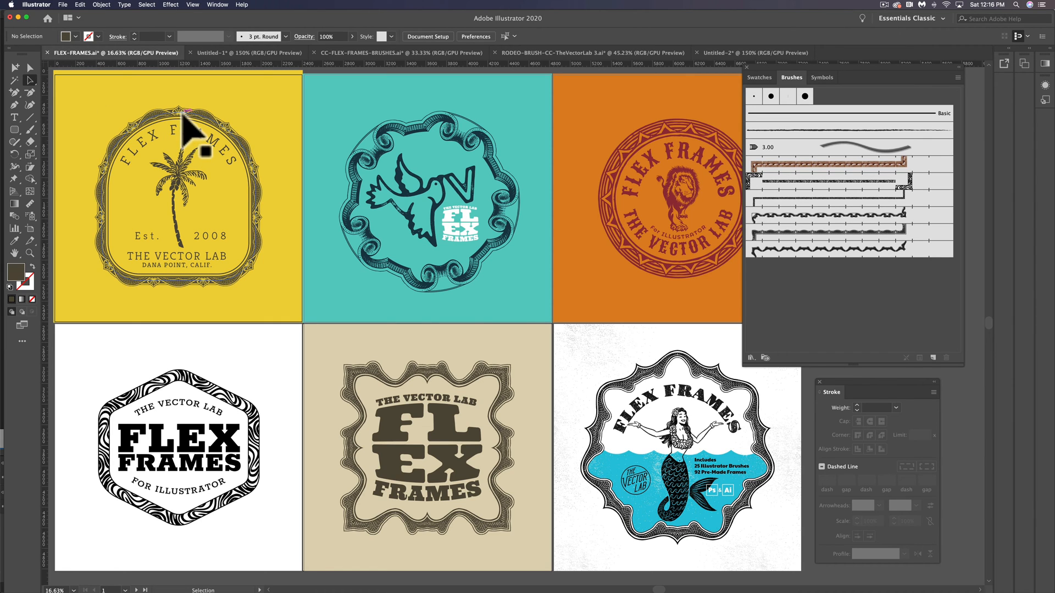
mouse_move(518, 203)
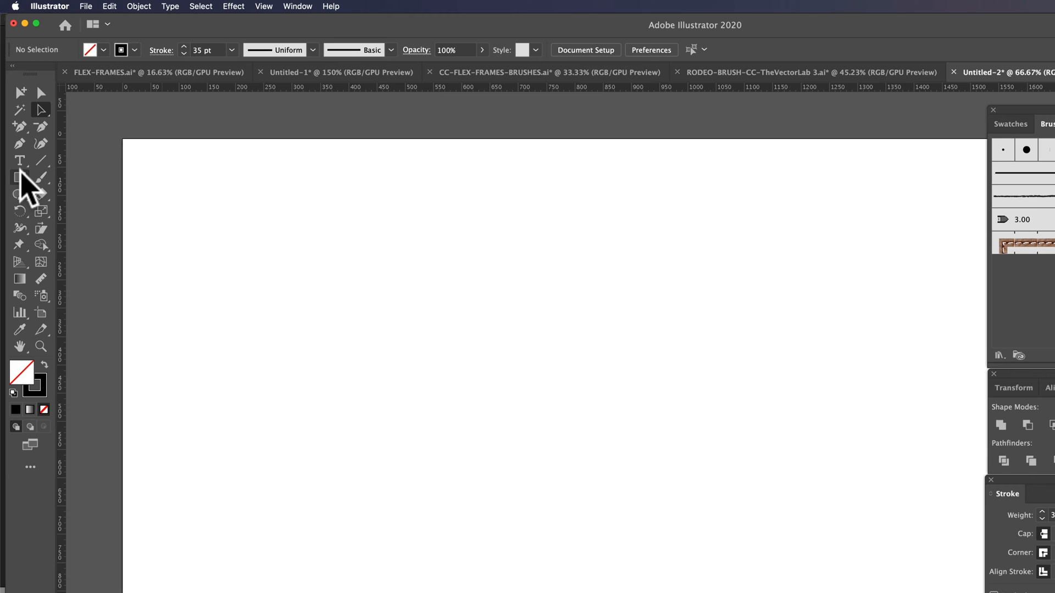
mouse_move(19, 177)
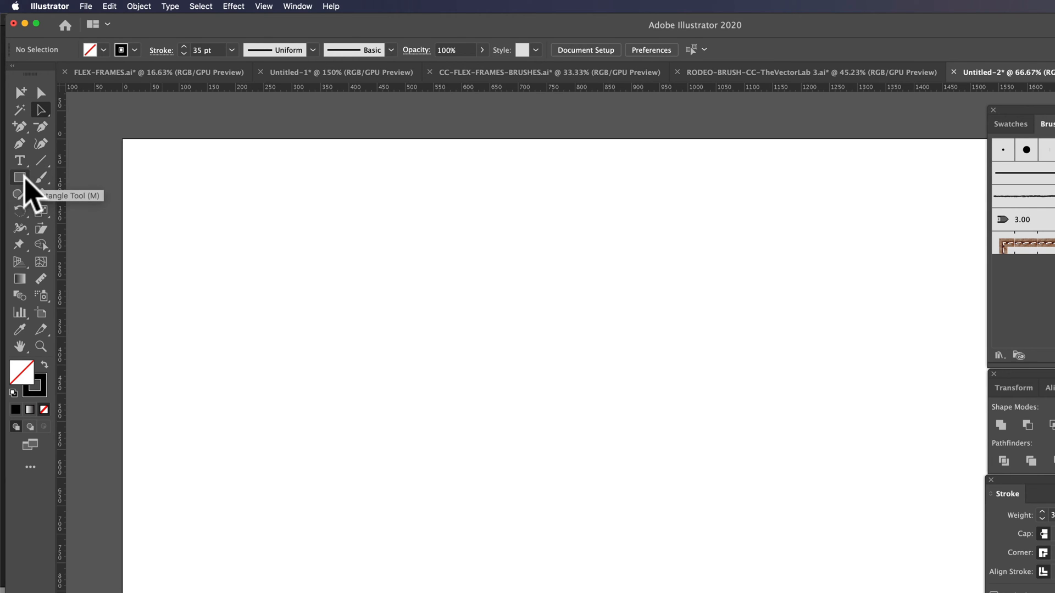
Step: Draw a thick-stroked rectangle and round its corners with the corner widget
drag(274, 316, 422, 415)
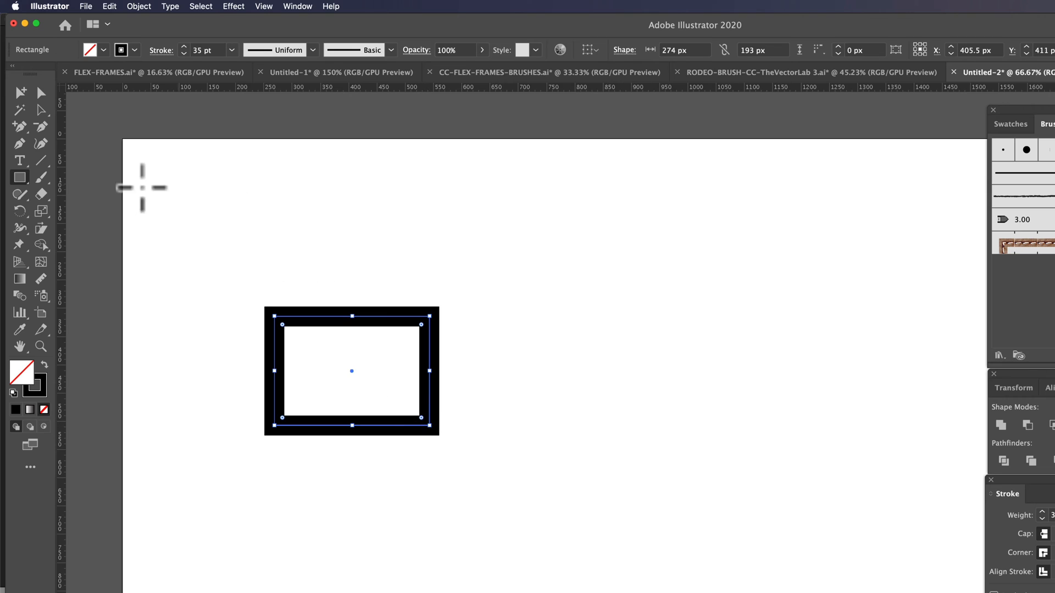
mouse_move(428, 334)
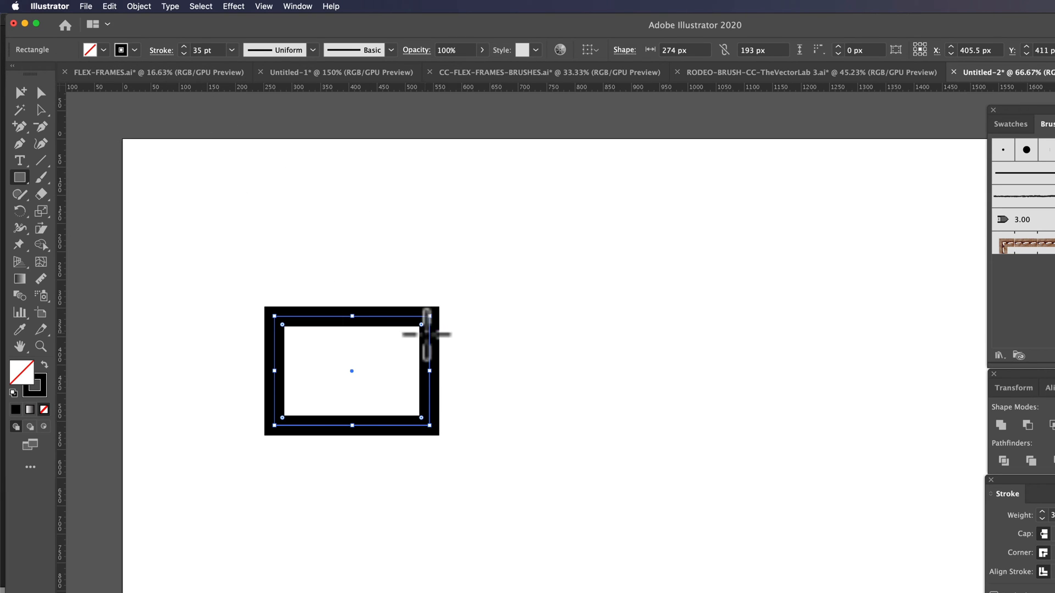
click(41, 92)
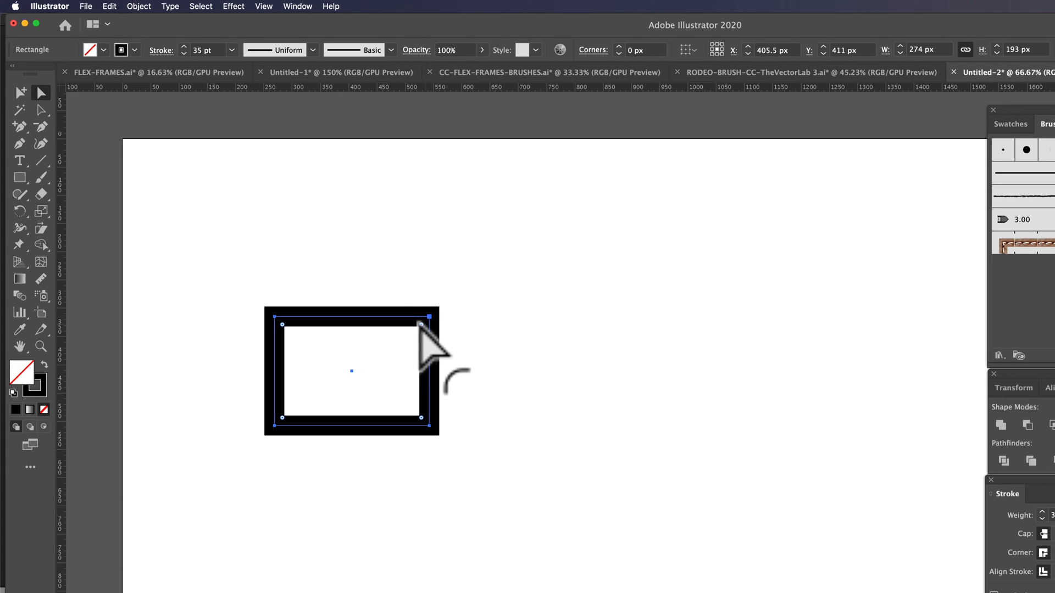
drag(420, 327, 400, 346)
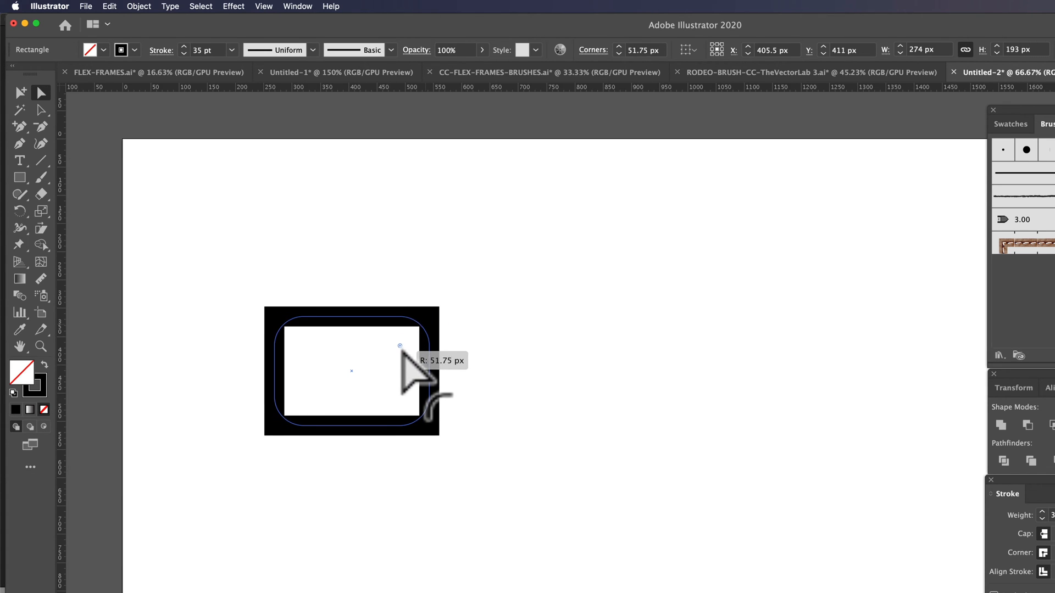
drag(400, 345, 397, 349)
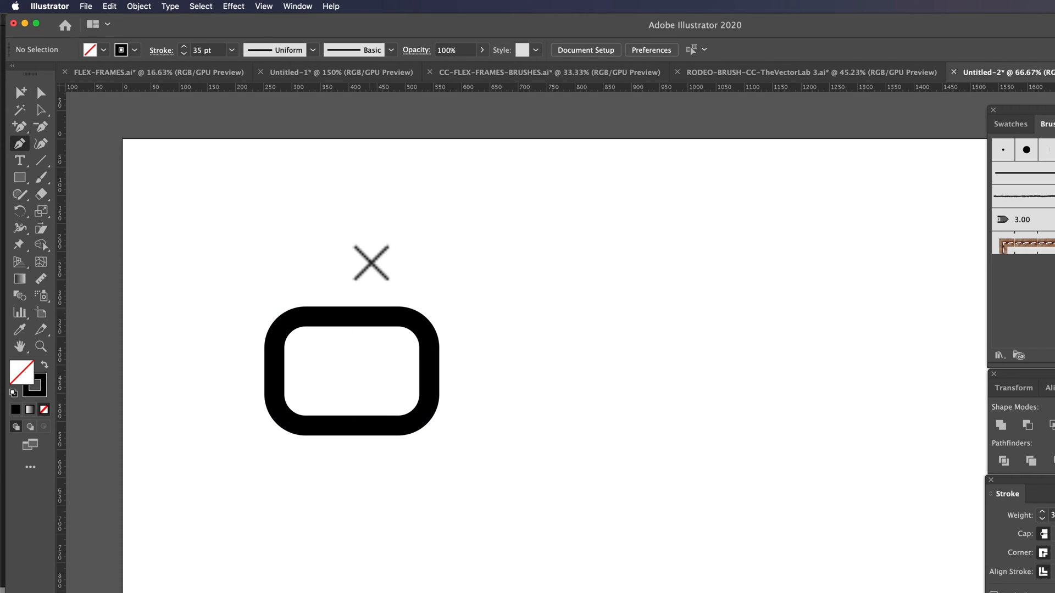
Step: Draw a horizontal bar and centre it vertically on the rounded rectangle
drag(370, 262, 526, 261)
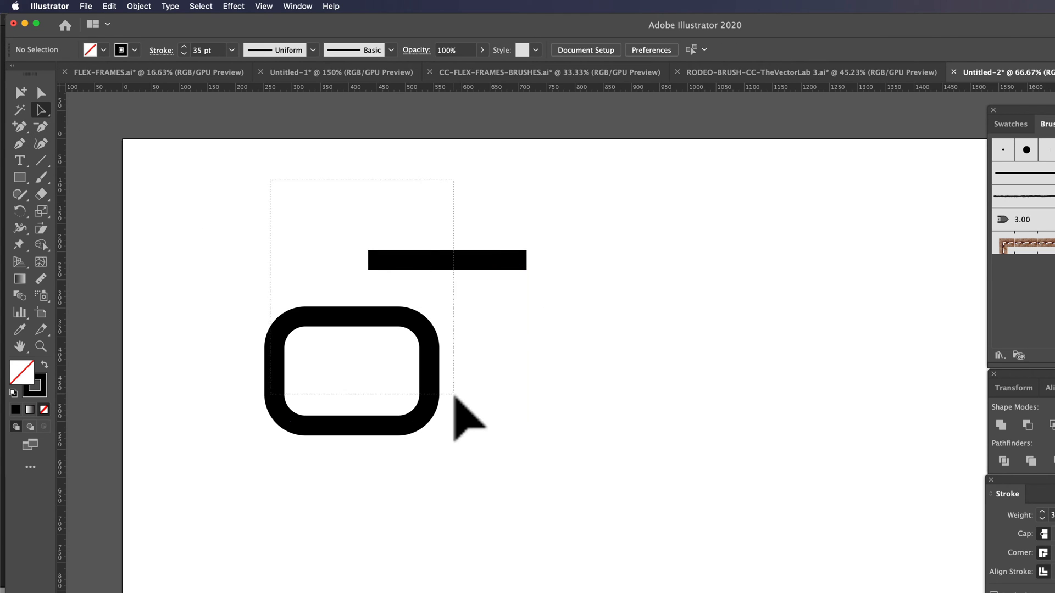
click(693, 50)
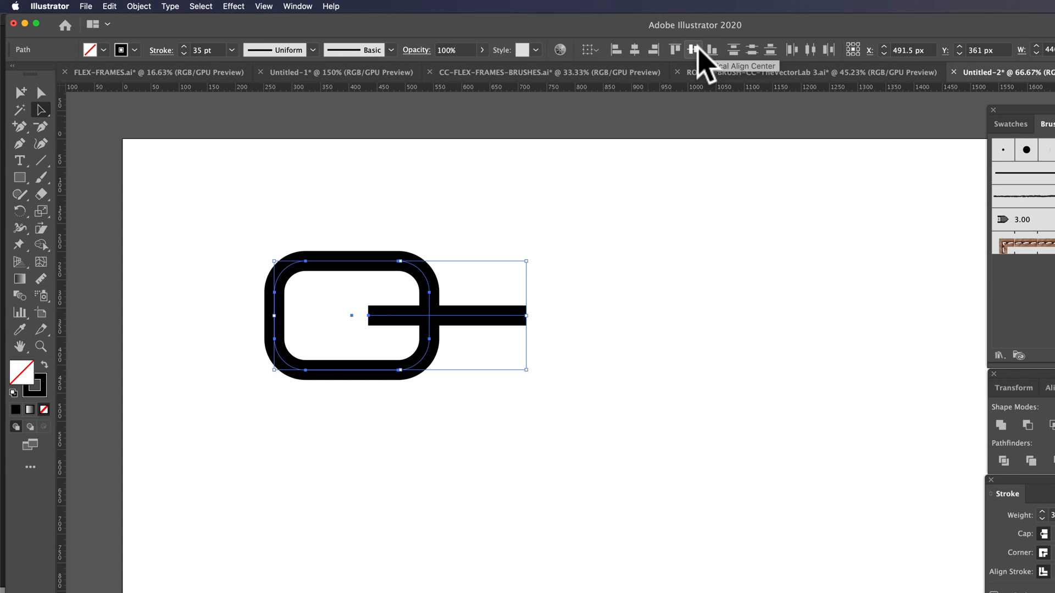
click(693, 50)
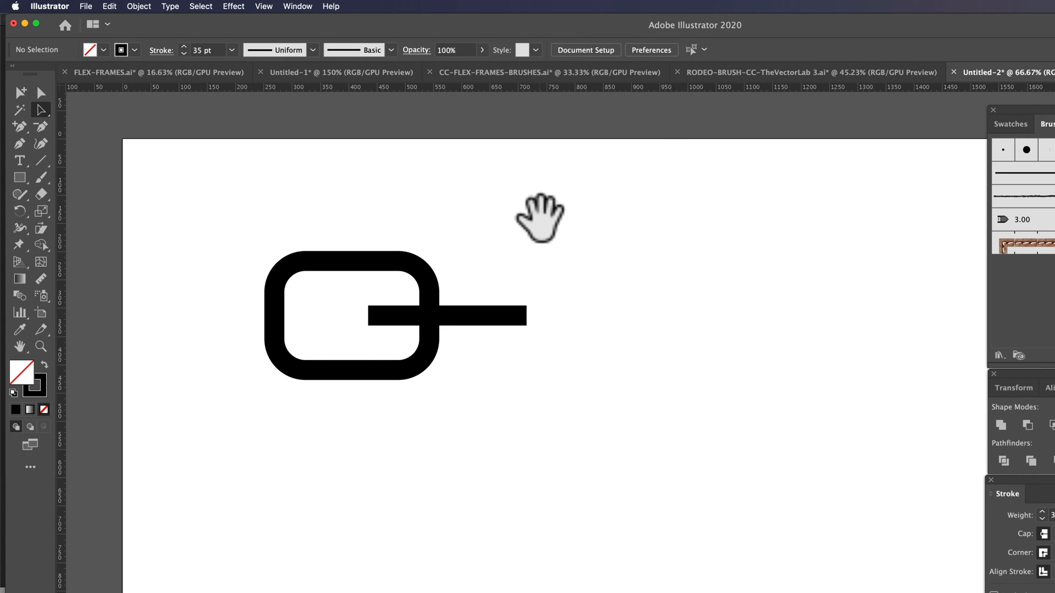
mouse_move(544, 444)
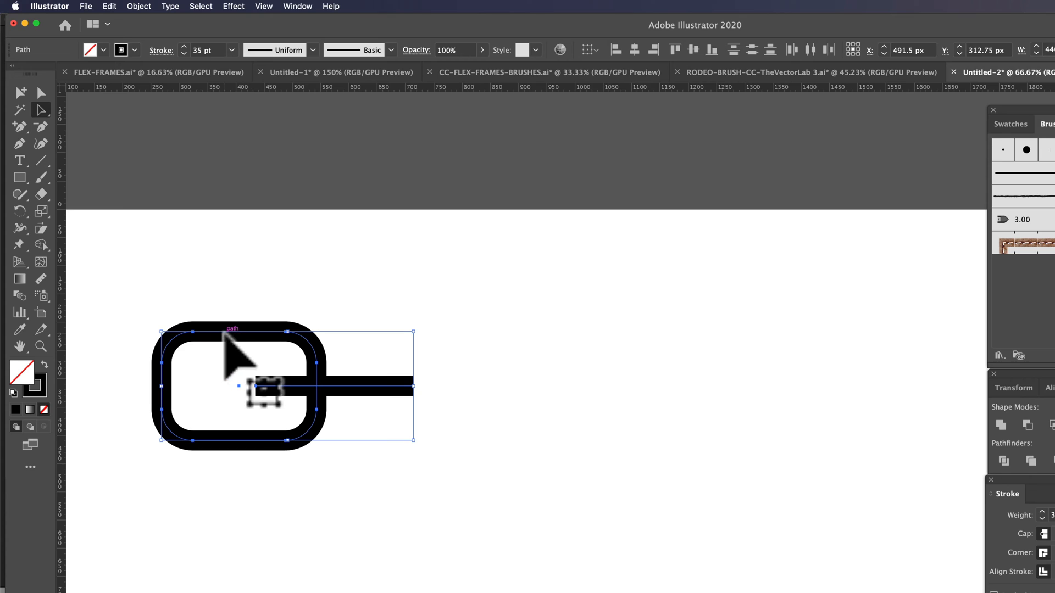
Step: Move the rounded link and its crossing bar together leftward on the artboard
drag(235, 385, 457, 386)
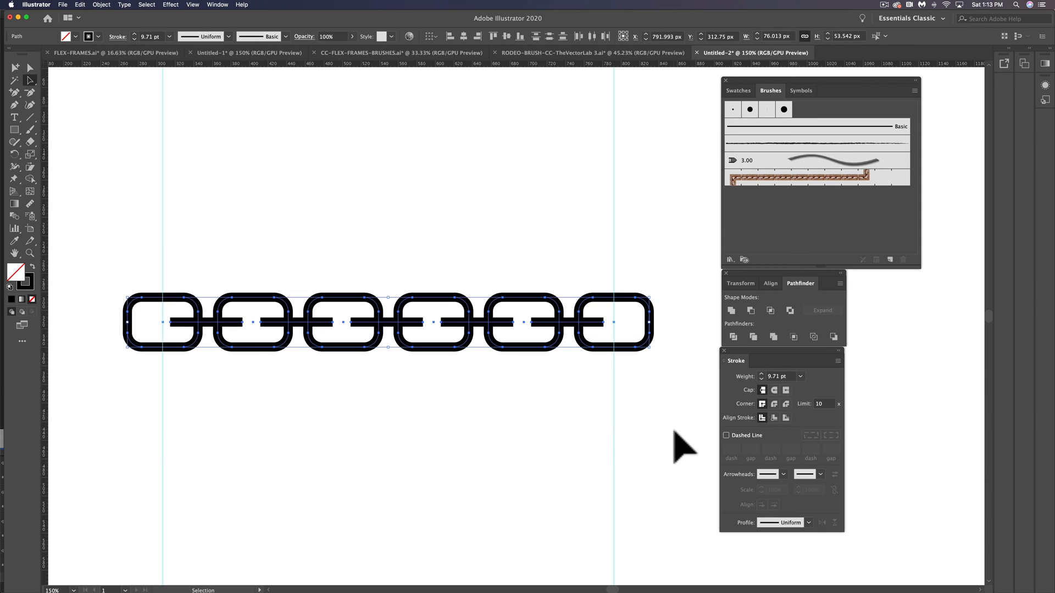
Step: Expand the six-link chain via Object > Expand with Fill and Stroke kept checked
click(101, 4)
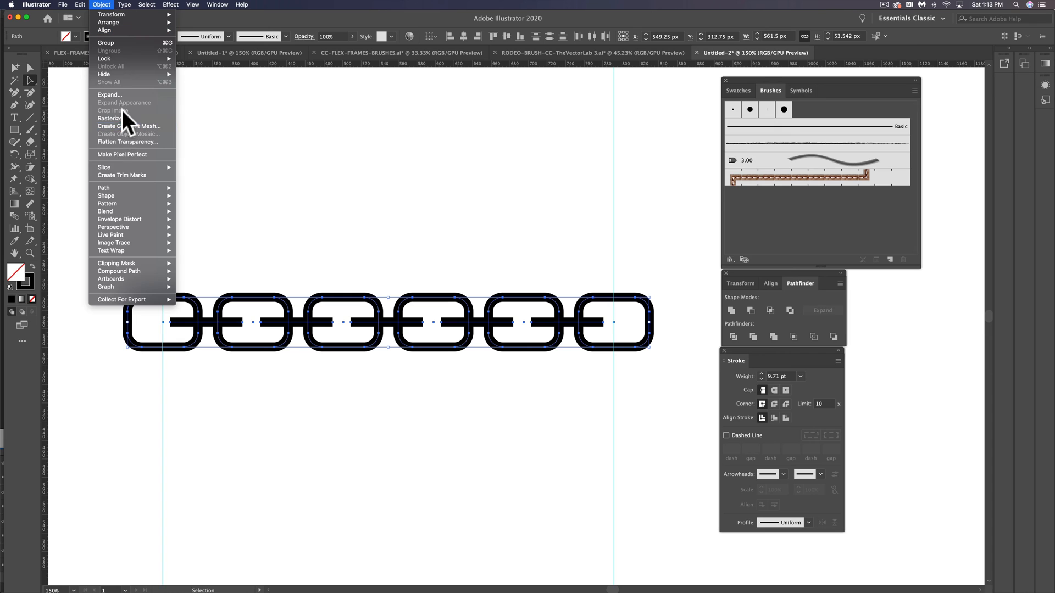
click(109, 94)
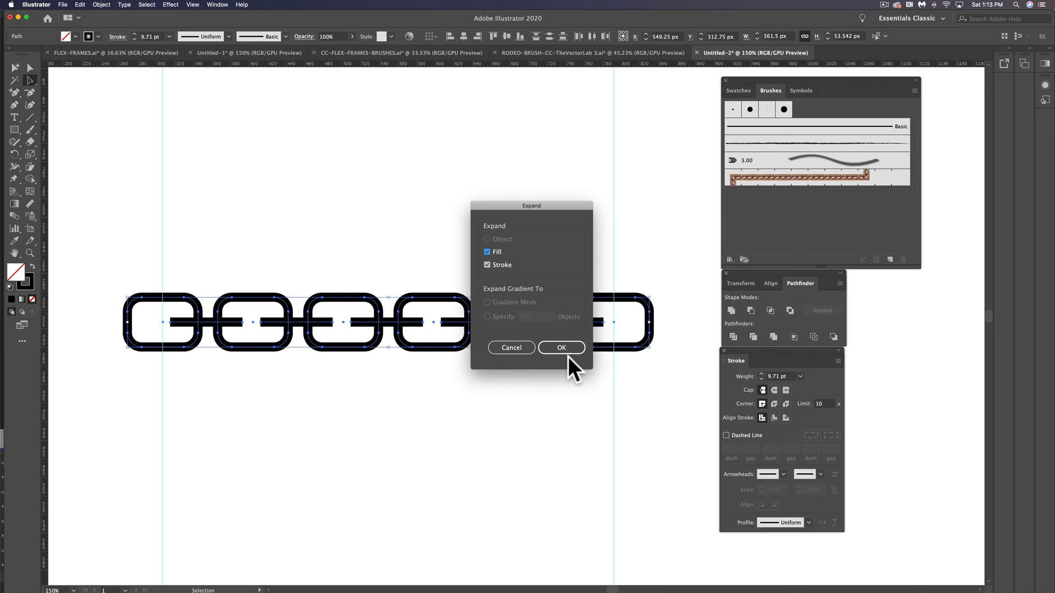
click(560, 347)
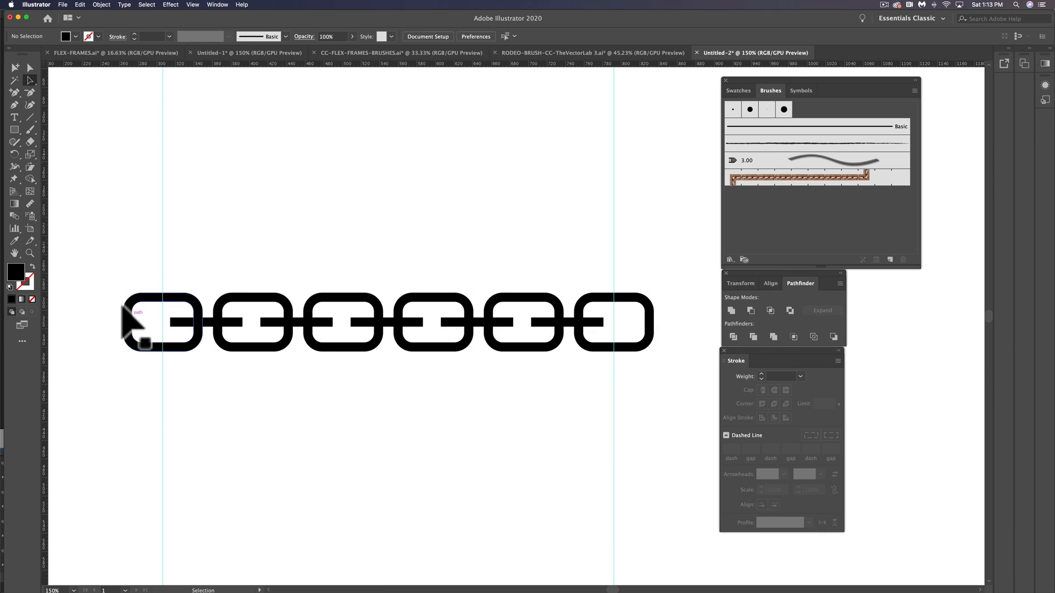
mouse_move(171, 296)
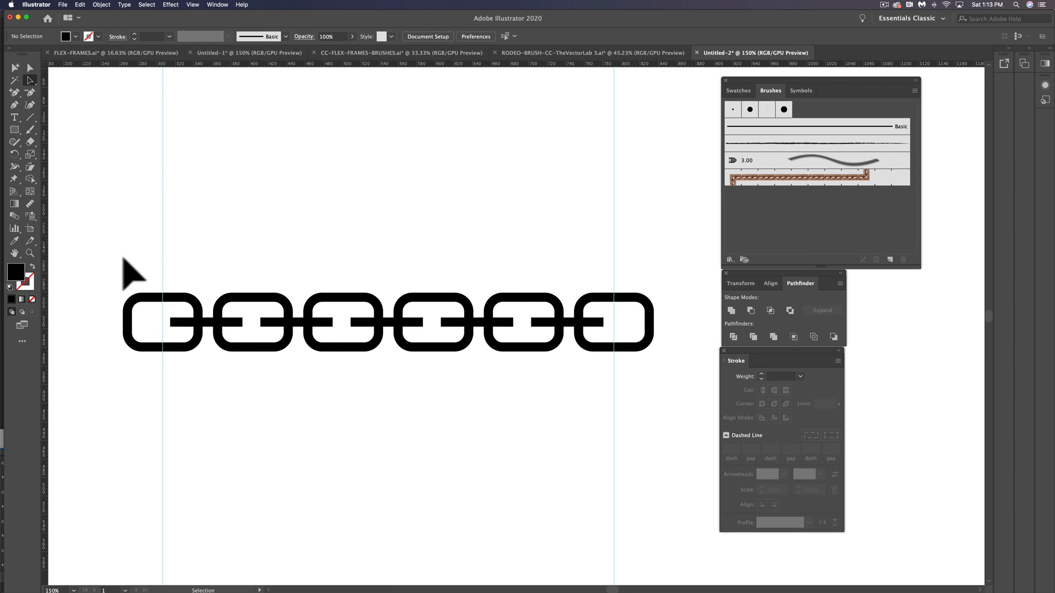
Step: Cover the chain ends with rectangles at the guides and trim off the excess with Pathfinder
click(14, 130)
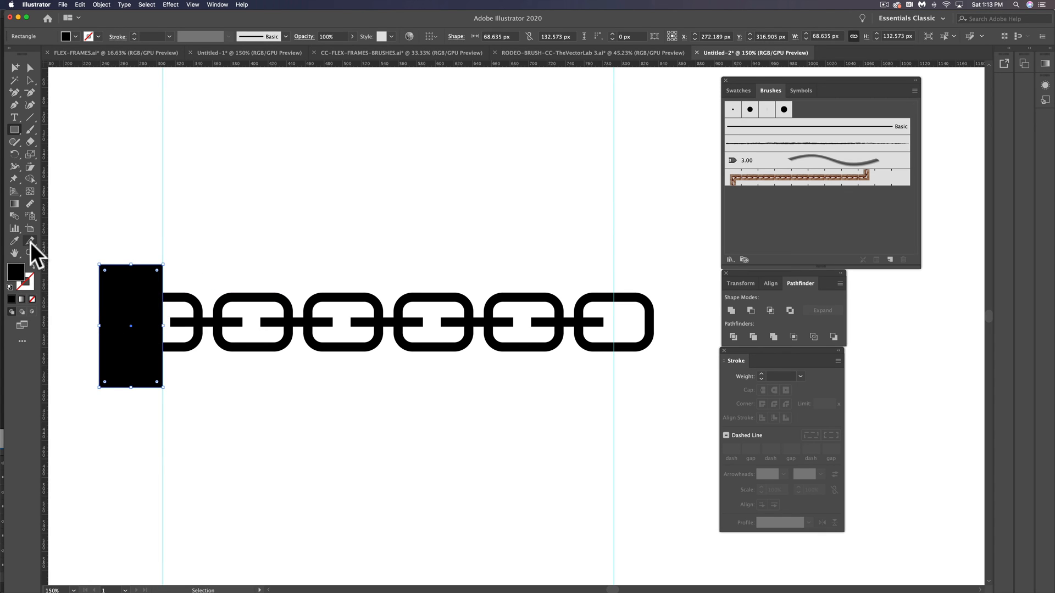
click(15, 240)
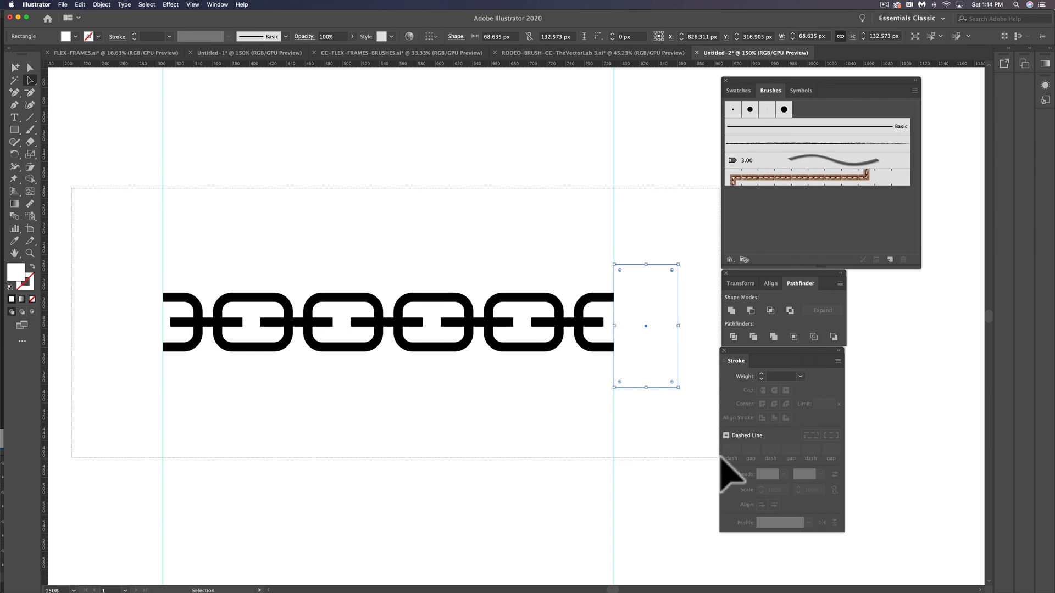
click(773, 336)
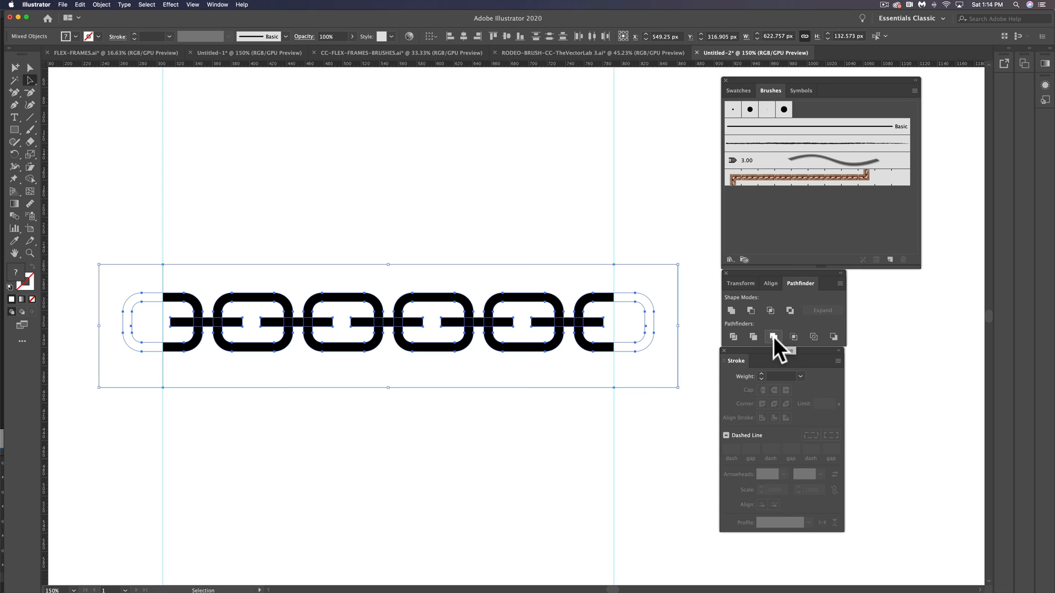
click(773, 337)
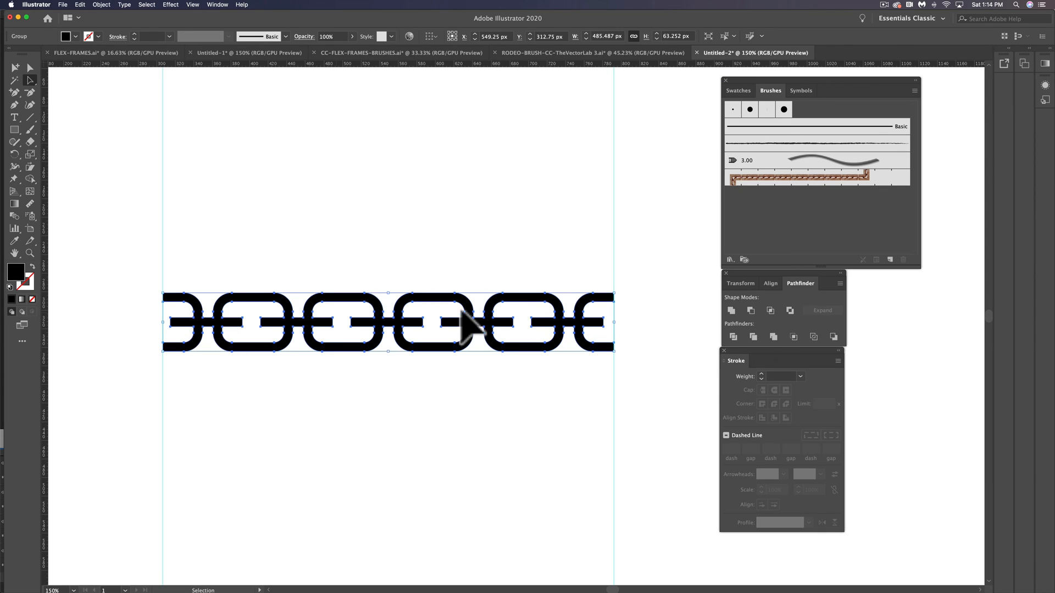
mouse_move(785, 95)
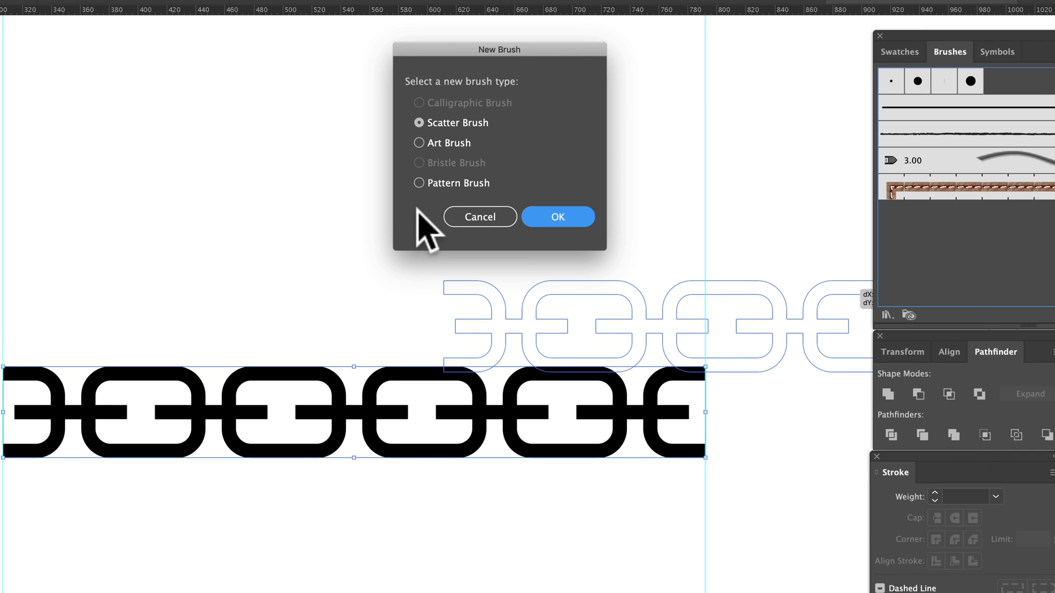
Step: Create a new Pattern Brush from the trimmed chain strip with default options
click(418, 182)
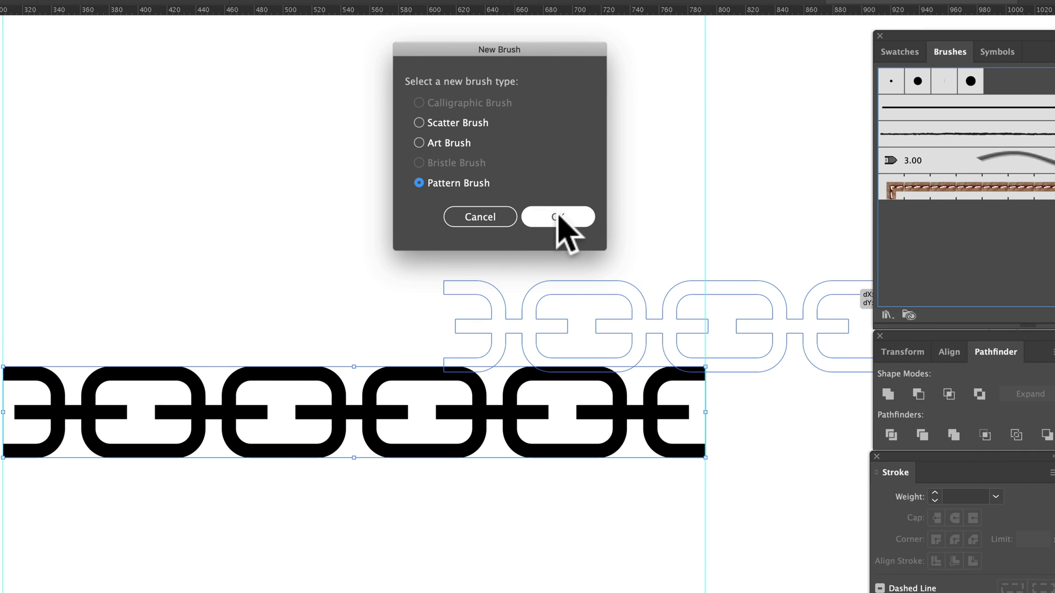
click(557, 216)
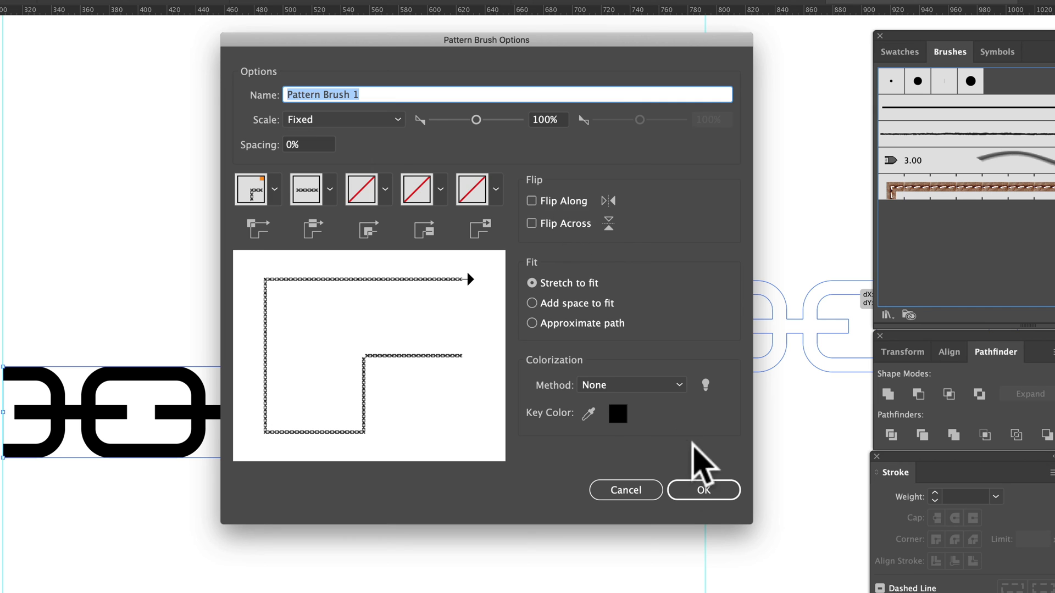
click(702, 490)
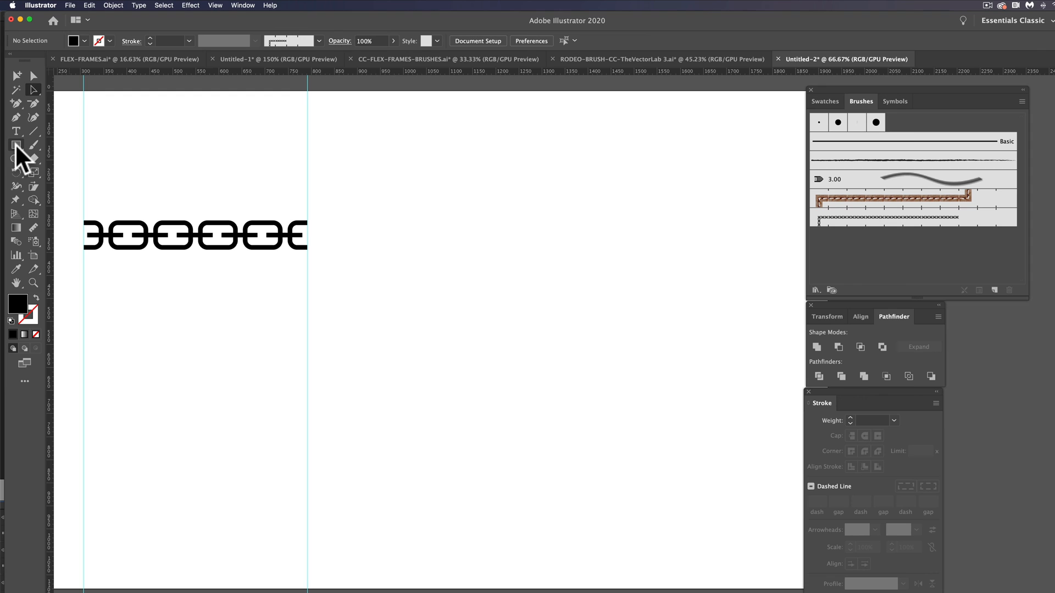
click(16, 145)
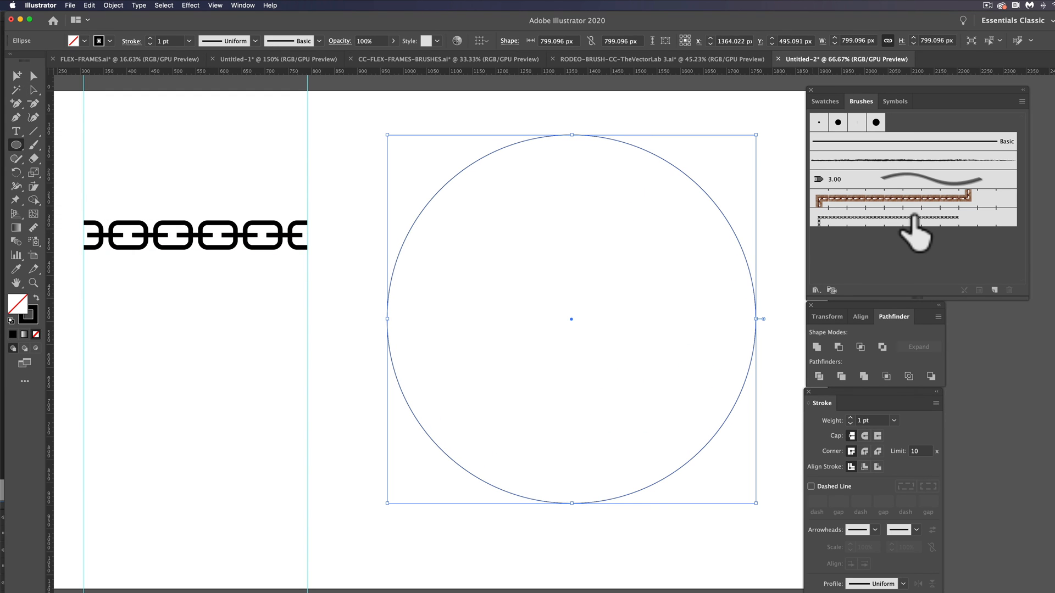
click(912, 217)
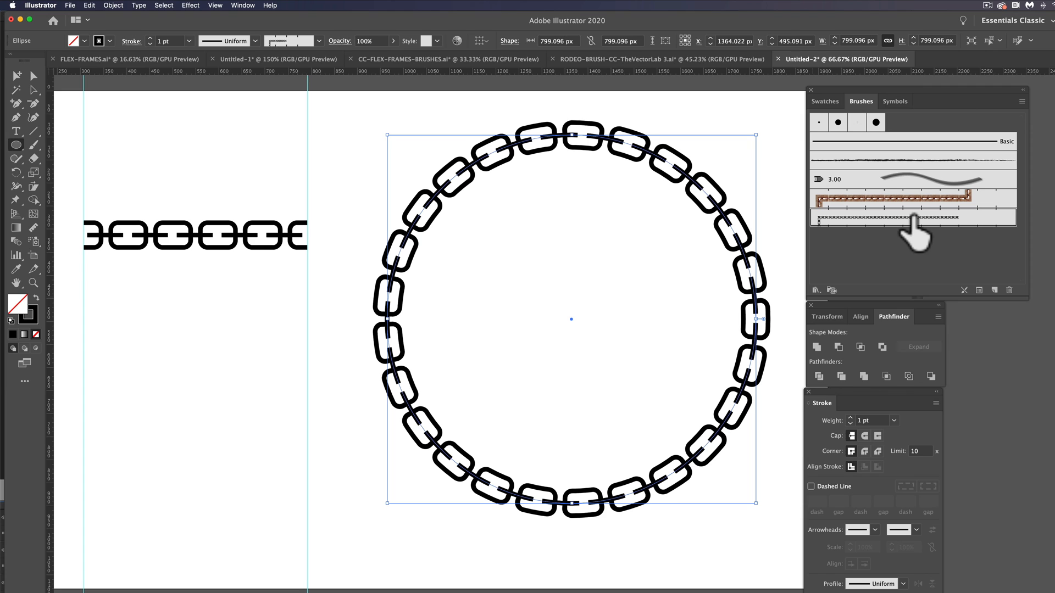
mouse_move(242, 422)
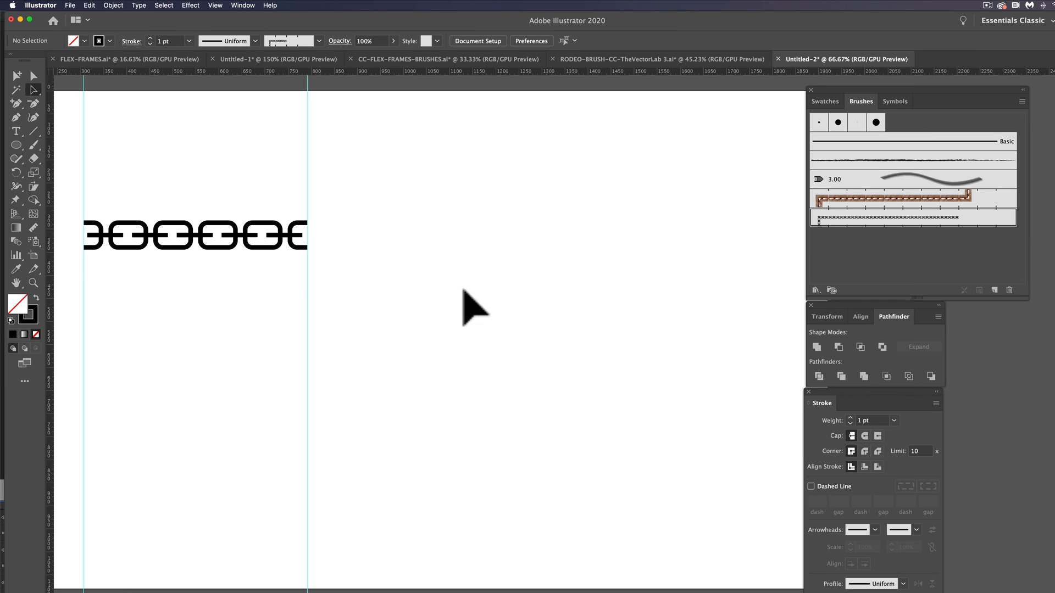
Step: Draw a rounded square with the chain brush and thin its border to 0.75 pt
click(17, 145)
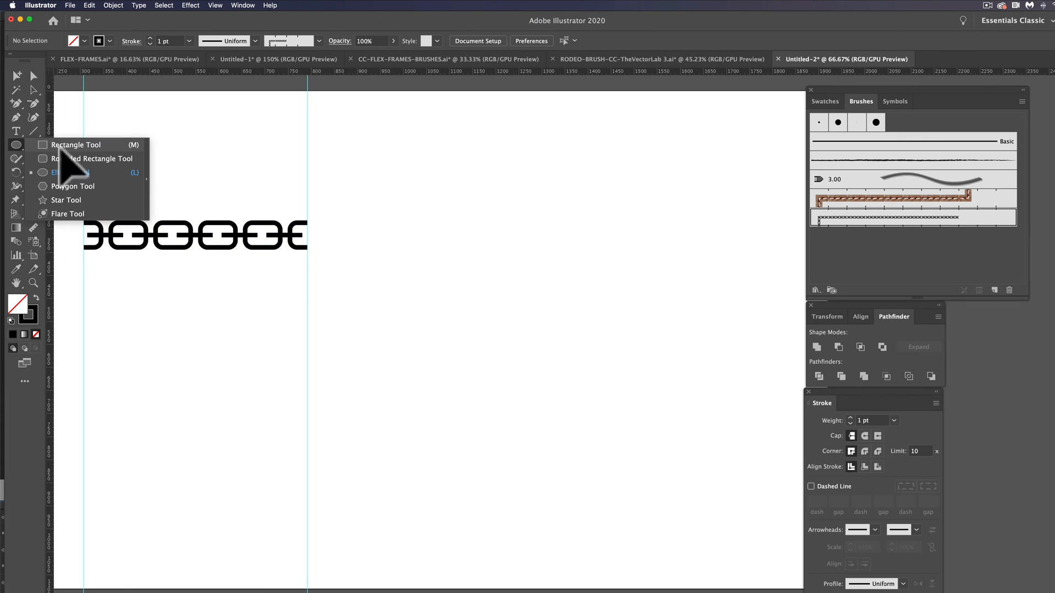
drag(427, 159, 775, 500)
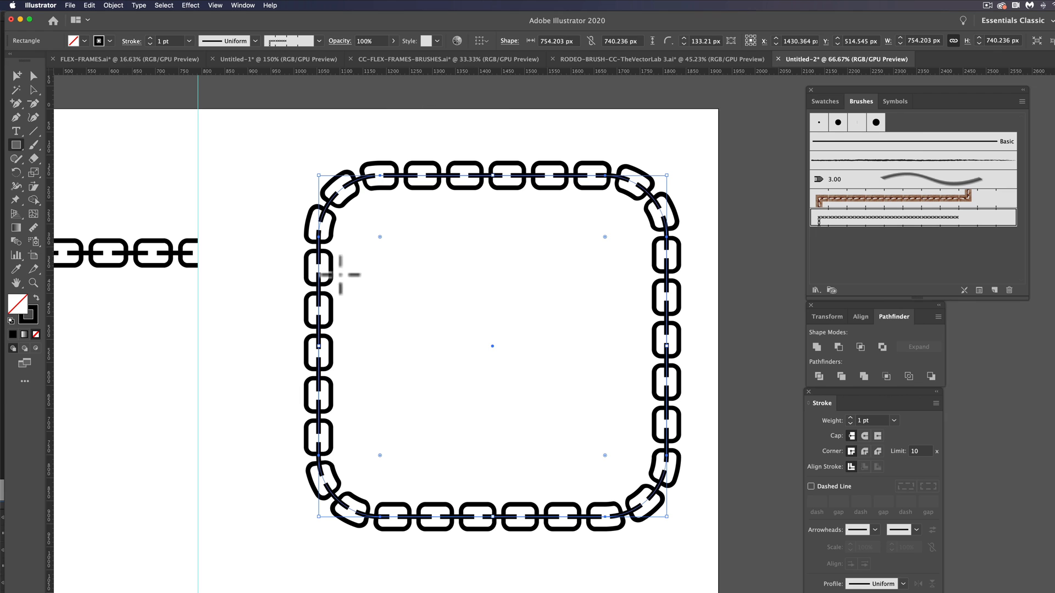
click(188, 41)
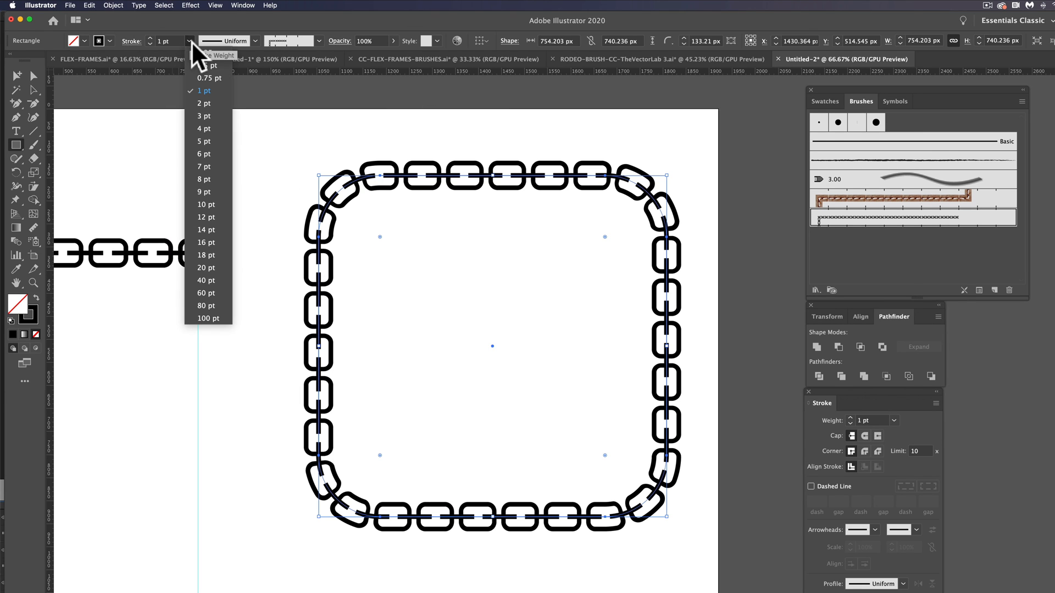
click(209, 78)
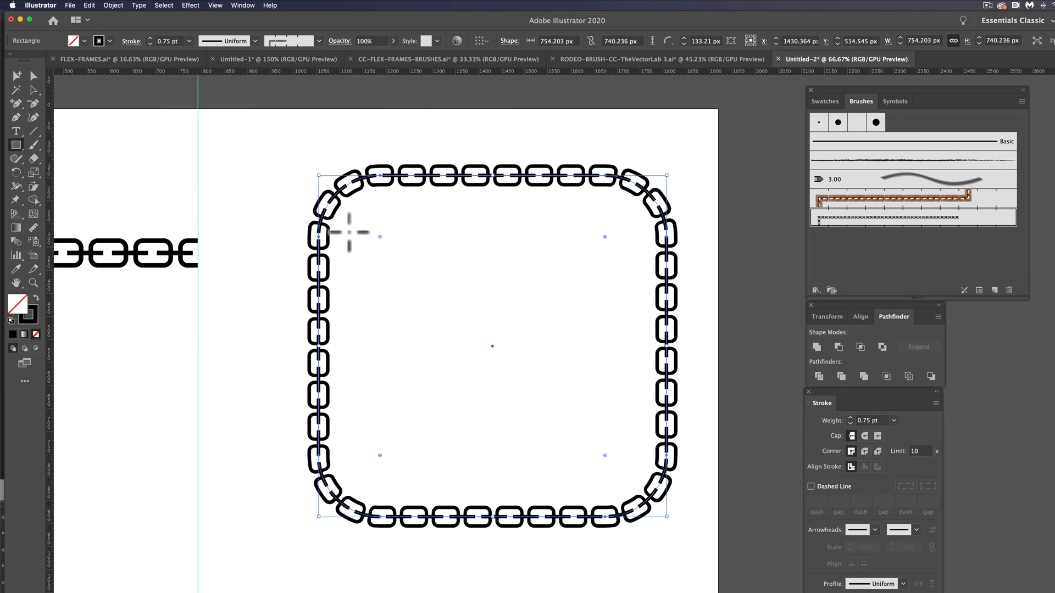
Step: Try the chain border at 0.5 pt and a heavy 6 pt, then deselect to view it
click(189, 41)
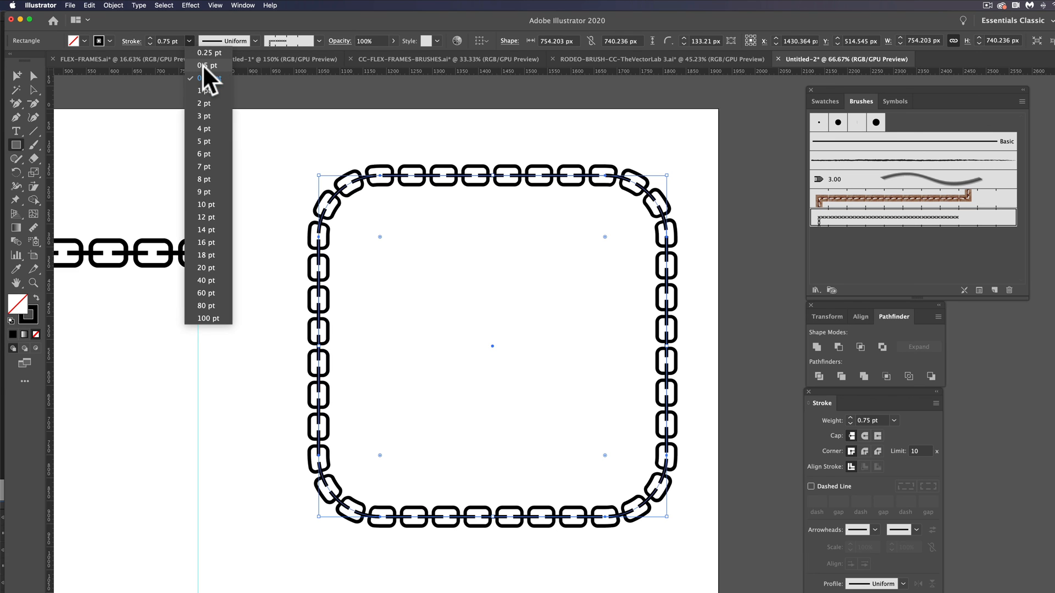
click(205, 91)
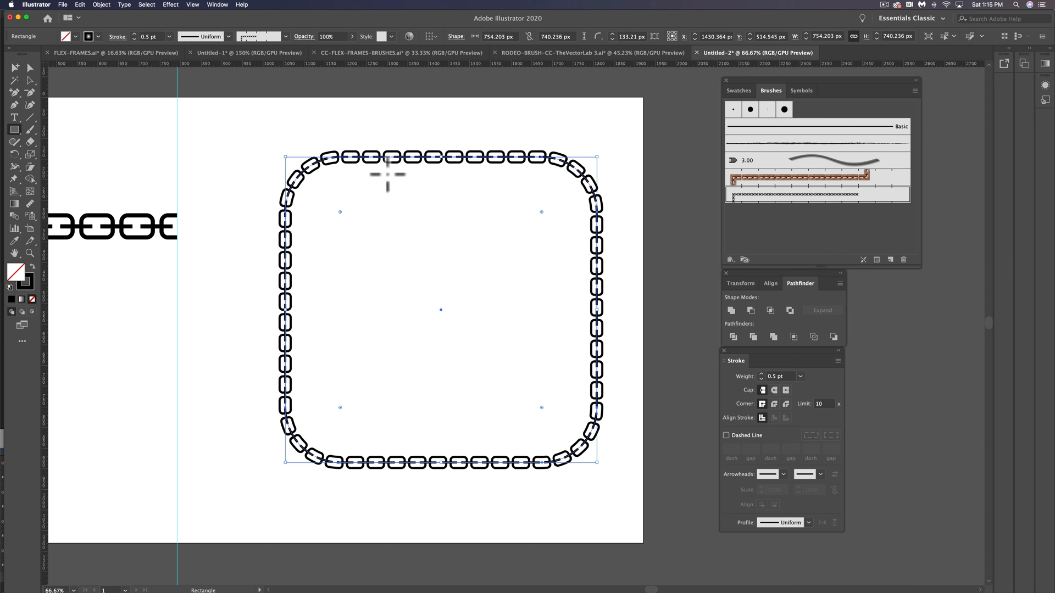
click(170, 36)
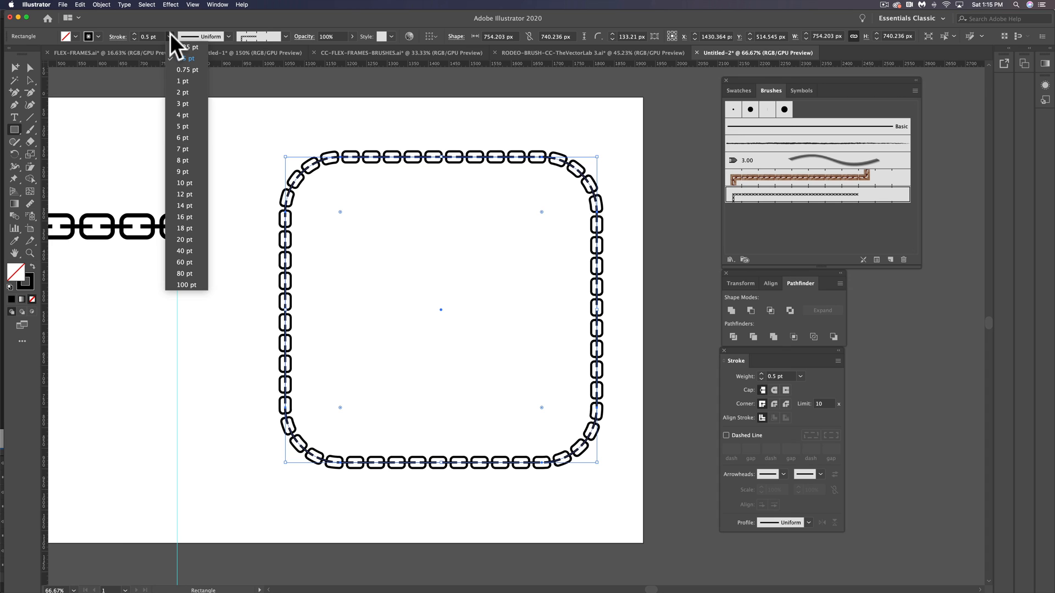
click(182, 137)
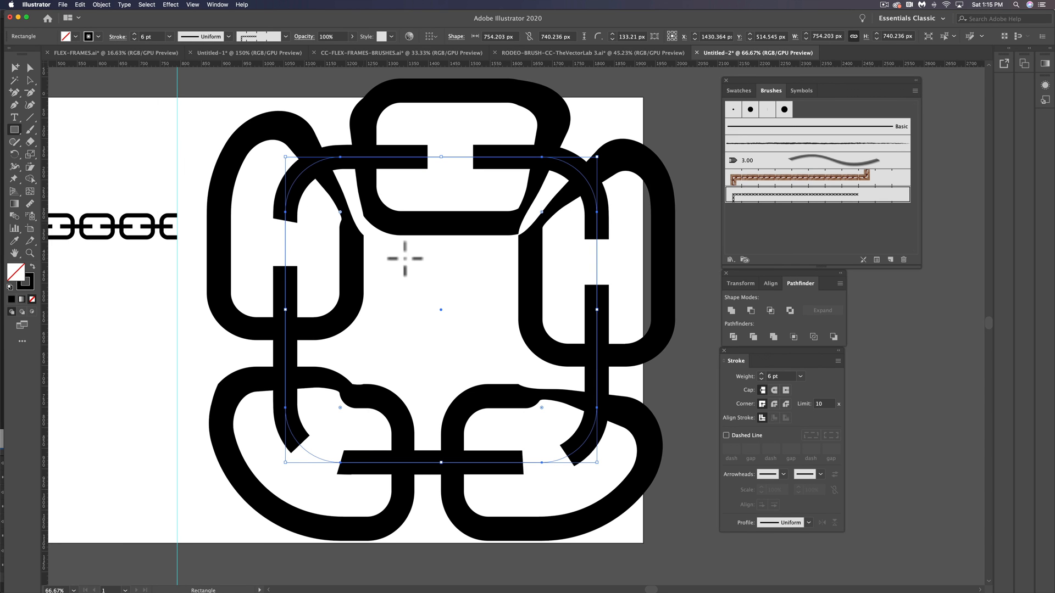
mouse_move(259, 100)
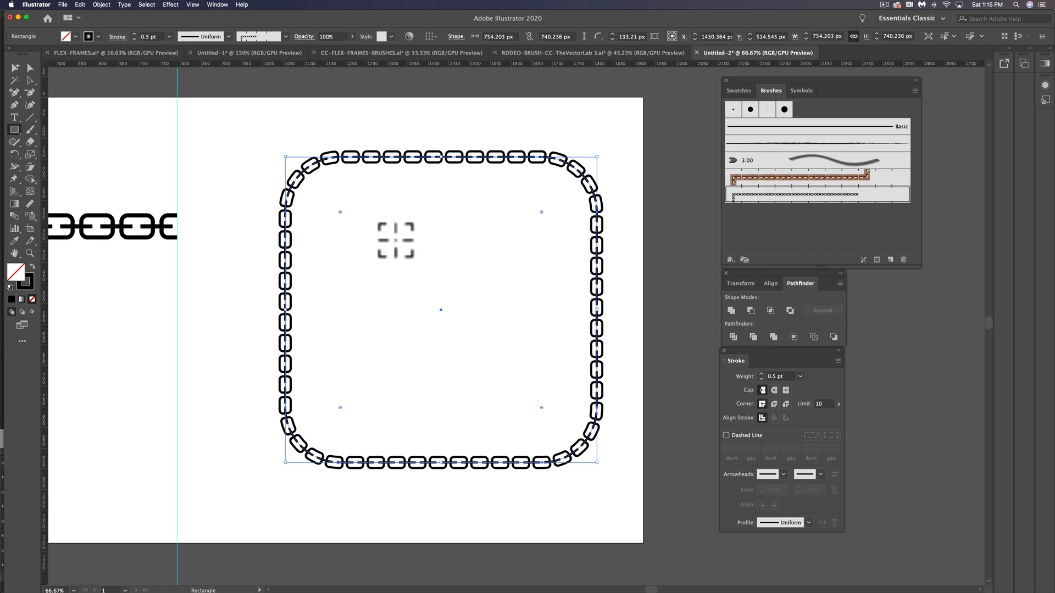
click(680, 292)
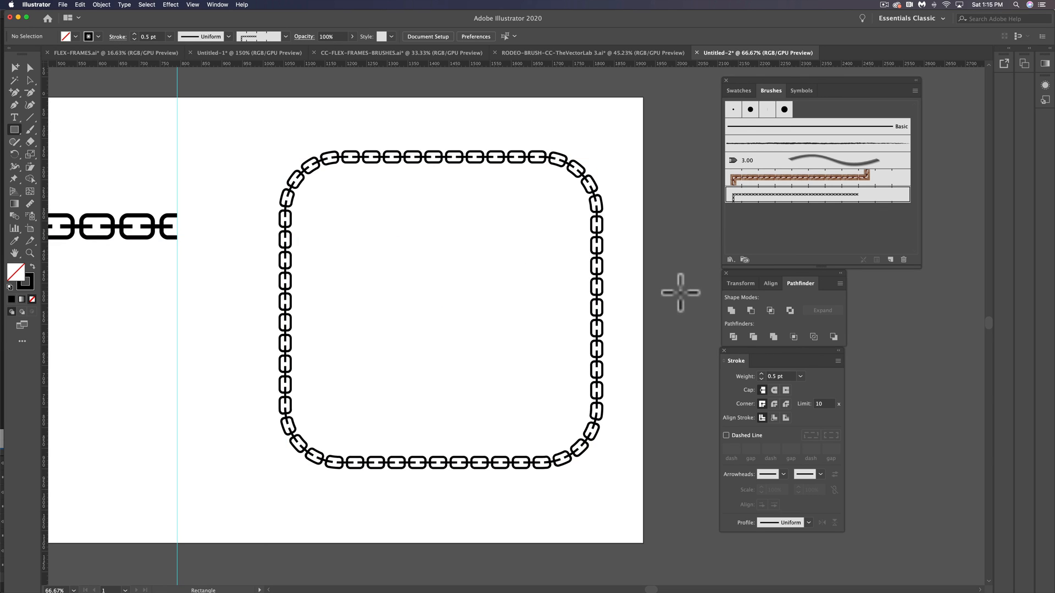